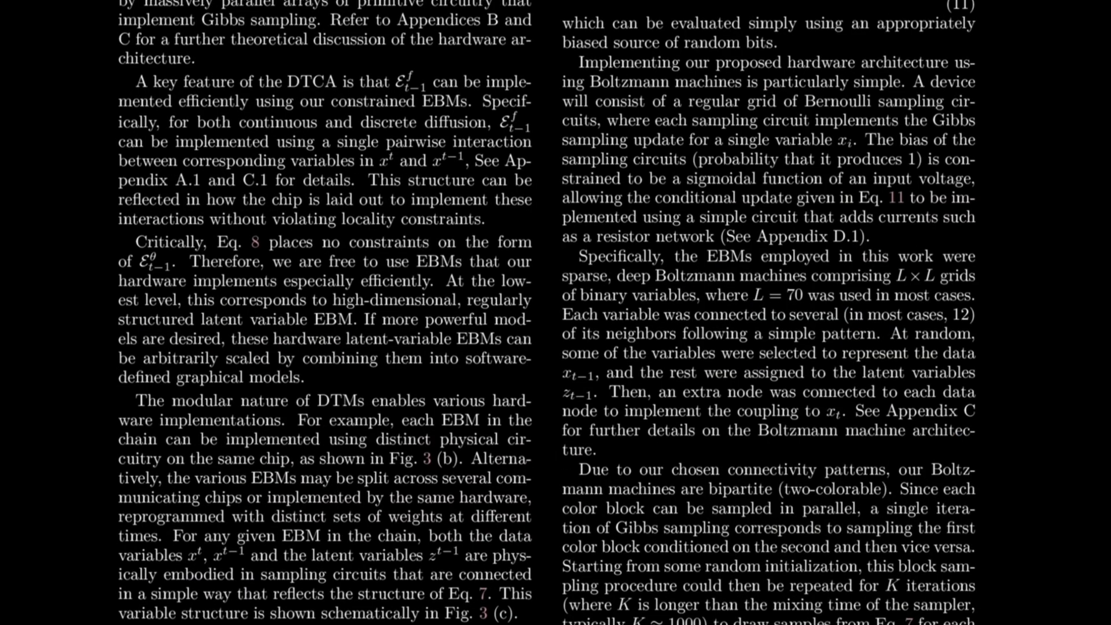
scroll(down, 3)
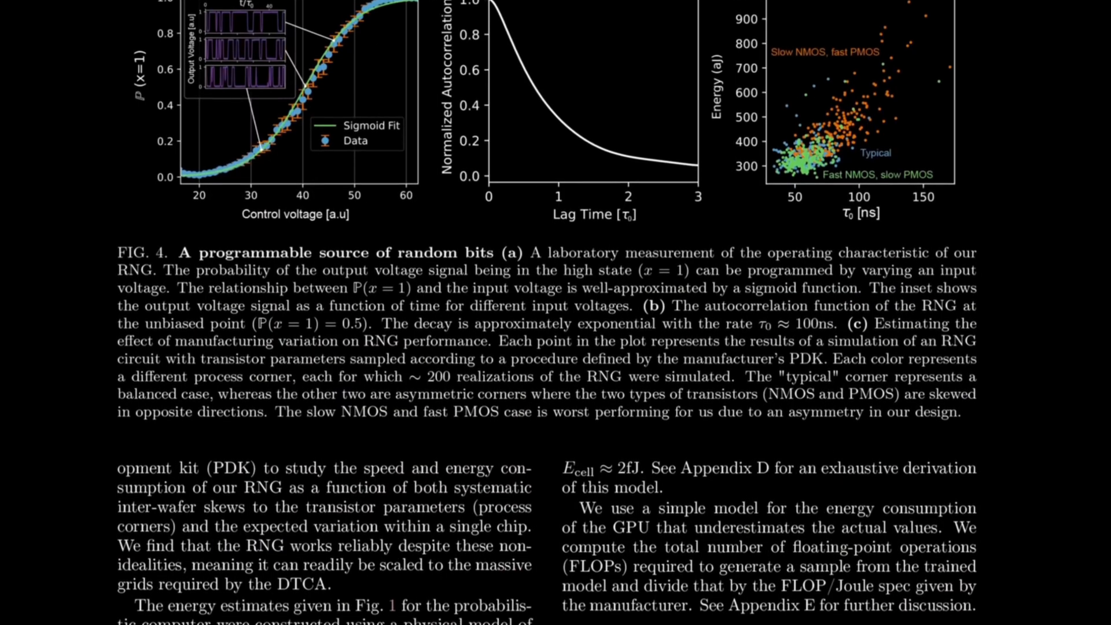
scroll(down, 3)
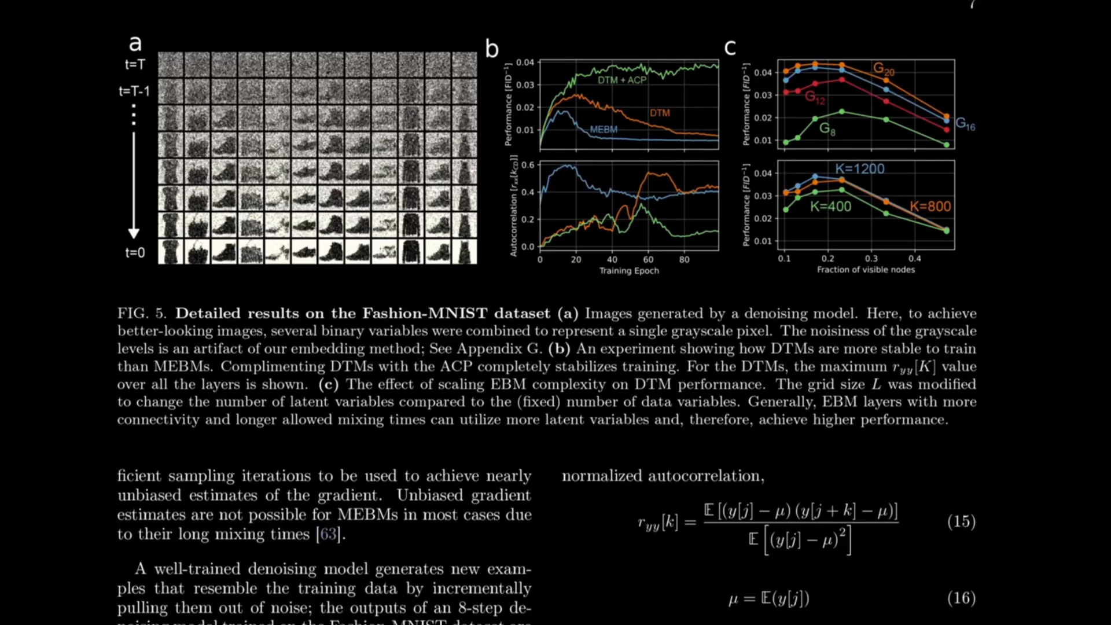